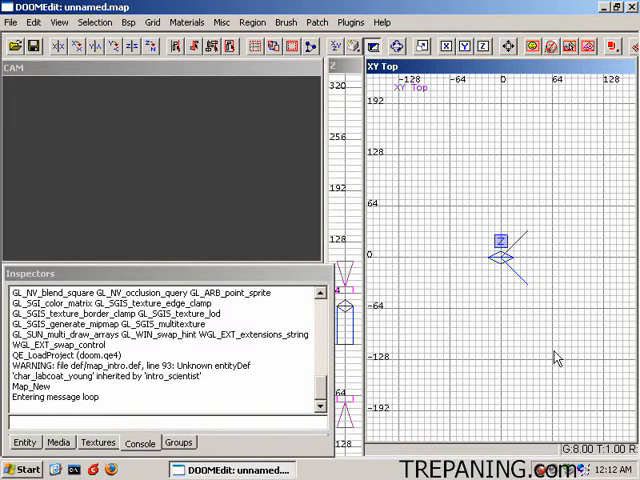
pyautogui.moveTo(527, 314)
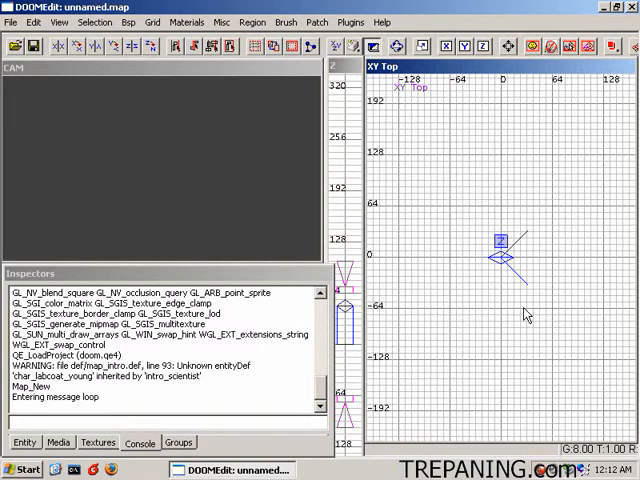
# Open DM_trep1a.map and run a Bsp compile to expose the leak warning
pyautogui.click(10, 21)
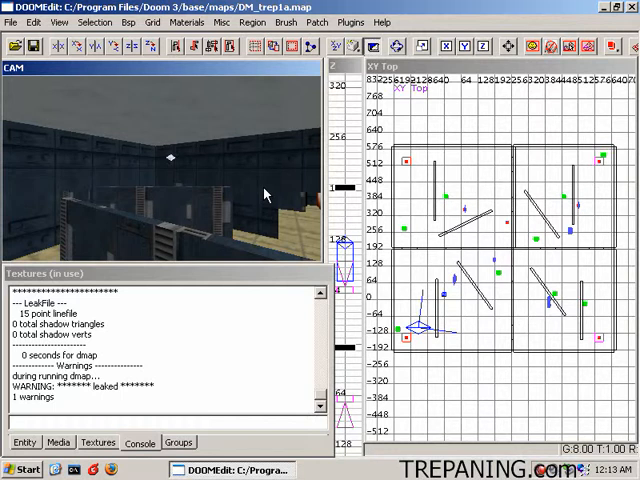
pyautogui.moveTo(485, 270)
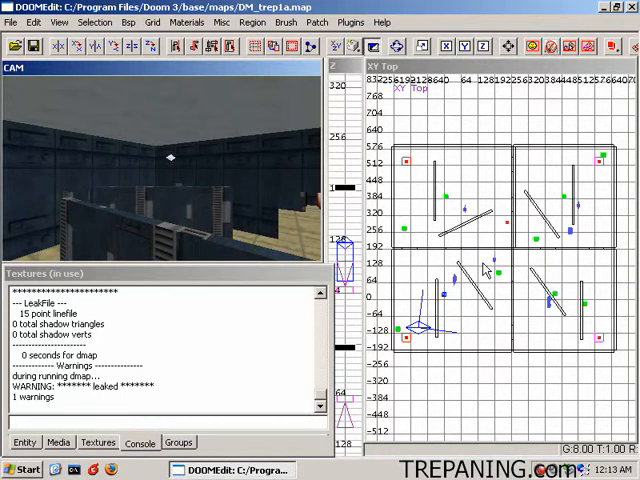
pyautogui.moveTo(502, 281)
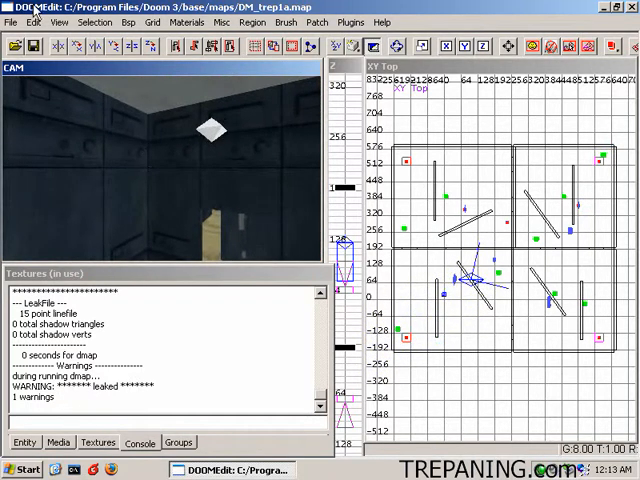
# Load the DM_trep1a pointfile to draw the red leak trail
pyautogui.click(10, 22)
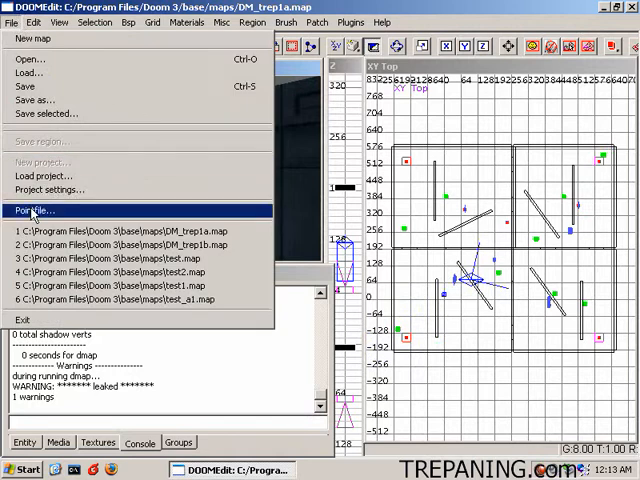
pyautogui.click(33, 210)
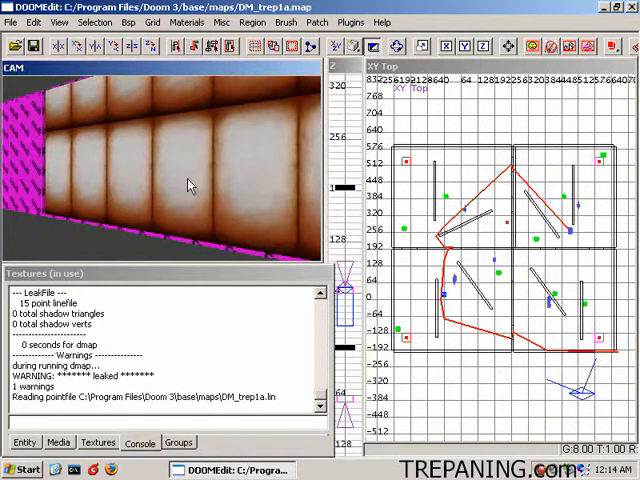
pyautogui.moveTo(185, 182)
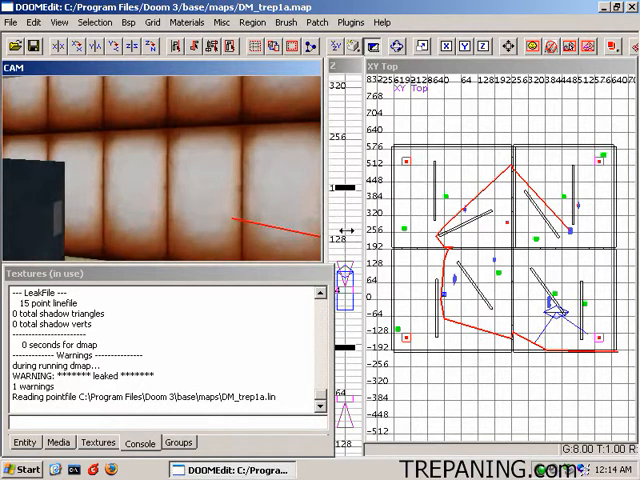
pyautogui.moveTo(199, 180)
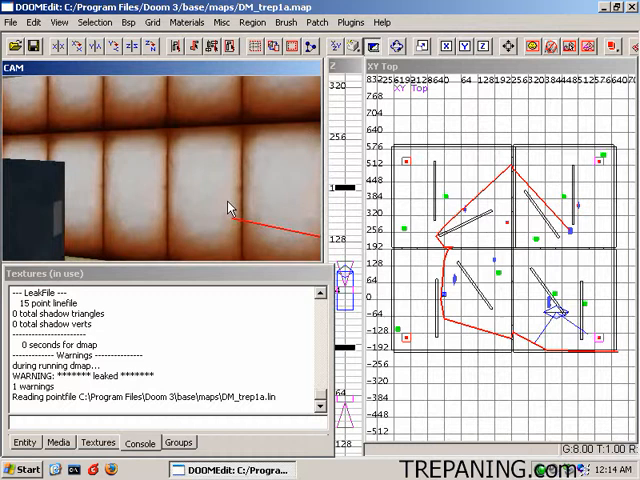
pyautogui.moveTo(245, 215)
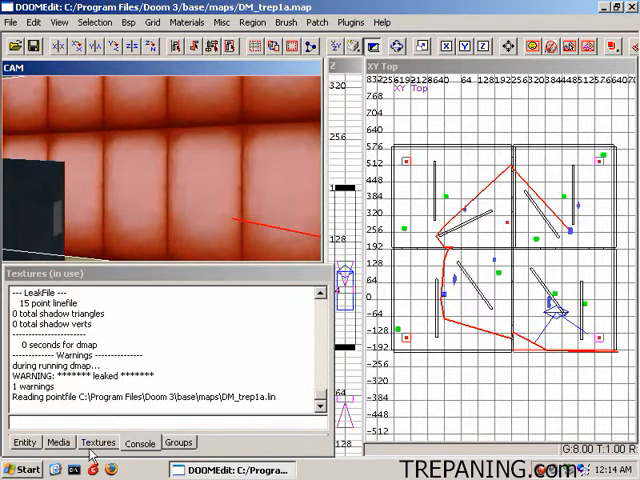
# Show the map's textures, texture the caulk brush over the gap, and recompile
pyautogui.click(97, 442)
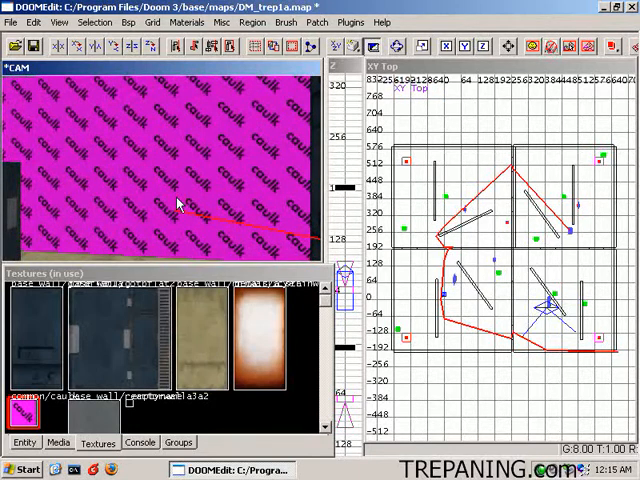
pyautogui.moveTo(126, 178)
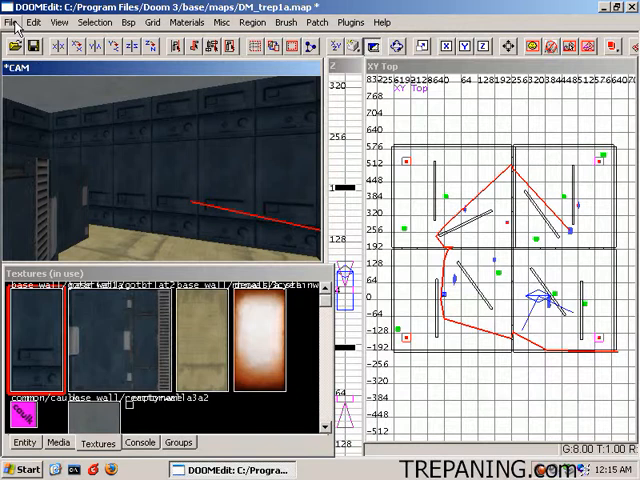
pyautogui.click(127, 22)
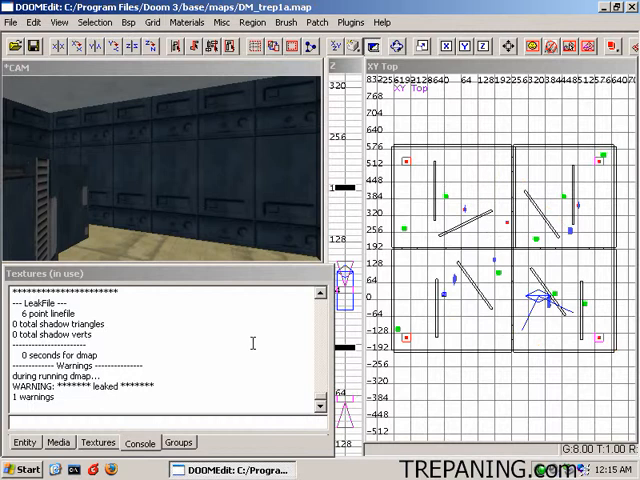
# Reload the pointfile to show the remaining, shorter leak trail
pyautogui.click(128, 22)
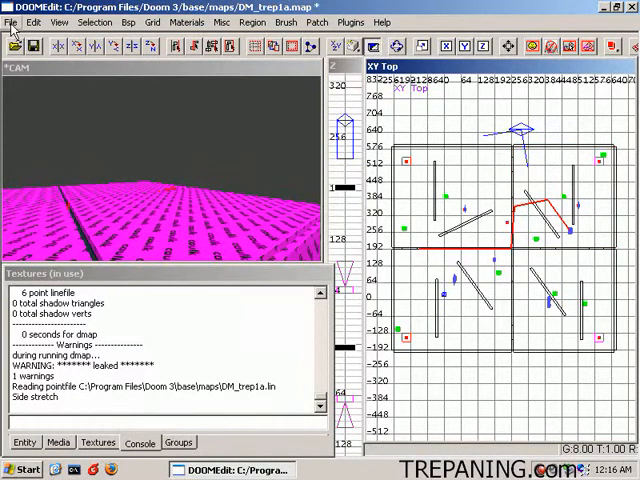
# Save and rebuild the map, then reopen the File menu
pyautogui.click(128, 22)
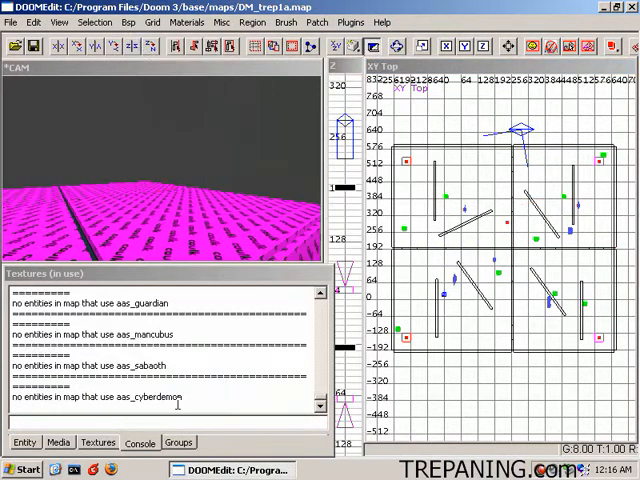
pyautogui.click(11, 22)
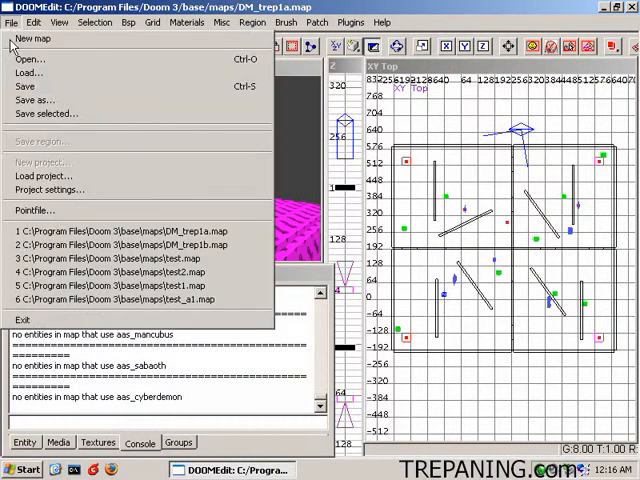